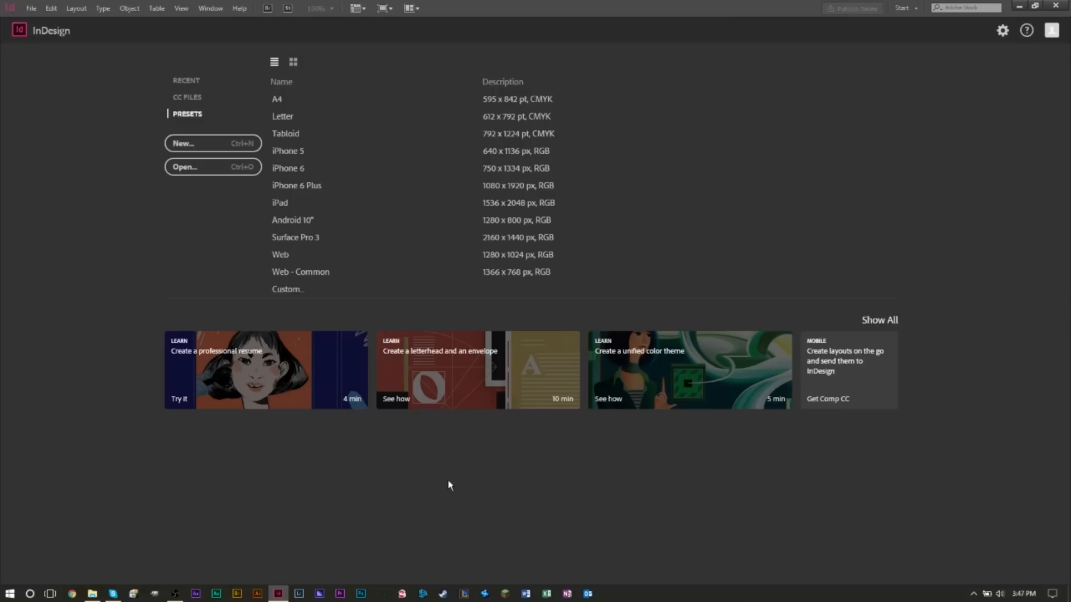
{"action": "mouse_move", "coordinate": [459, 473]}
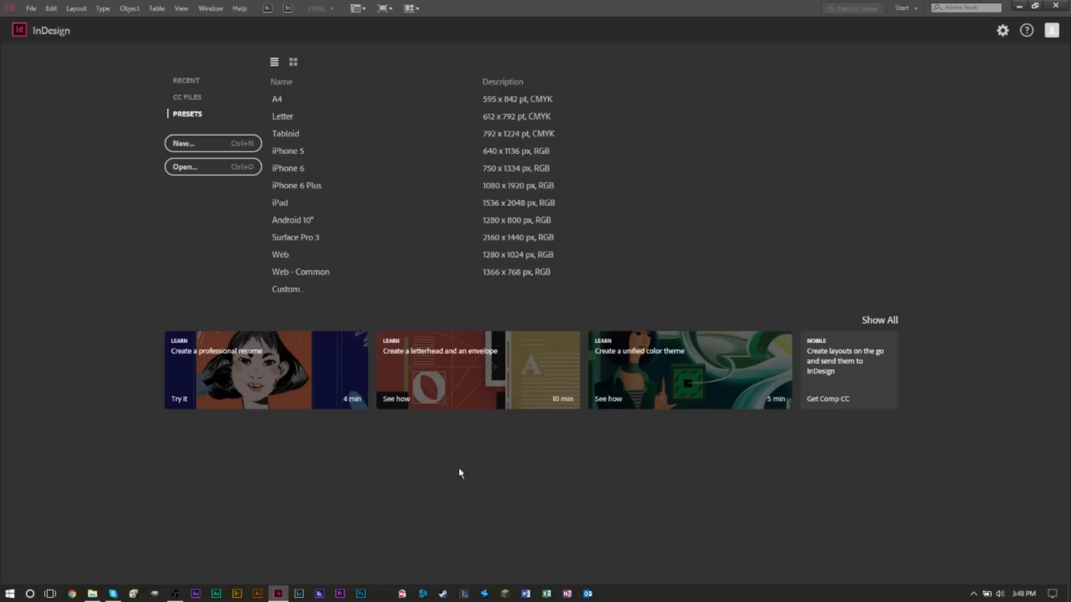
{"action": "mouse_move", "coordinate": [271, 302]}
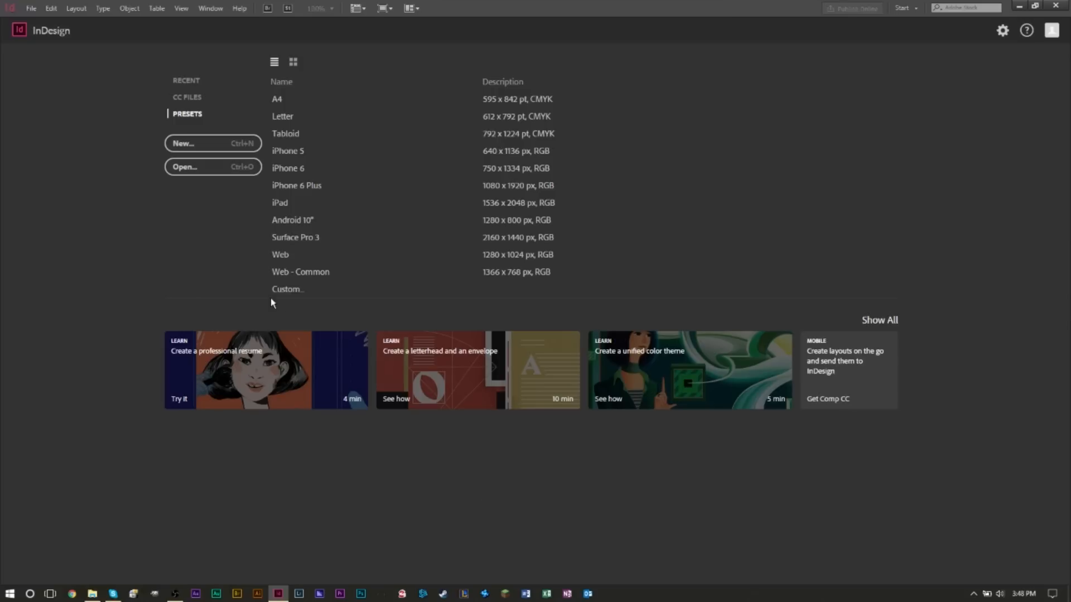
Step: Create a new custom document, keeping Letter size, 1 page and Print intent
{"action": "left_click", "coordinate": [183, 144]}
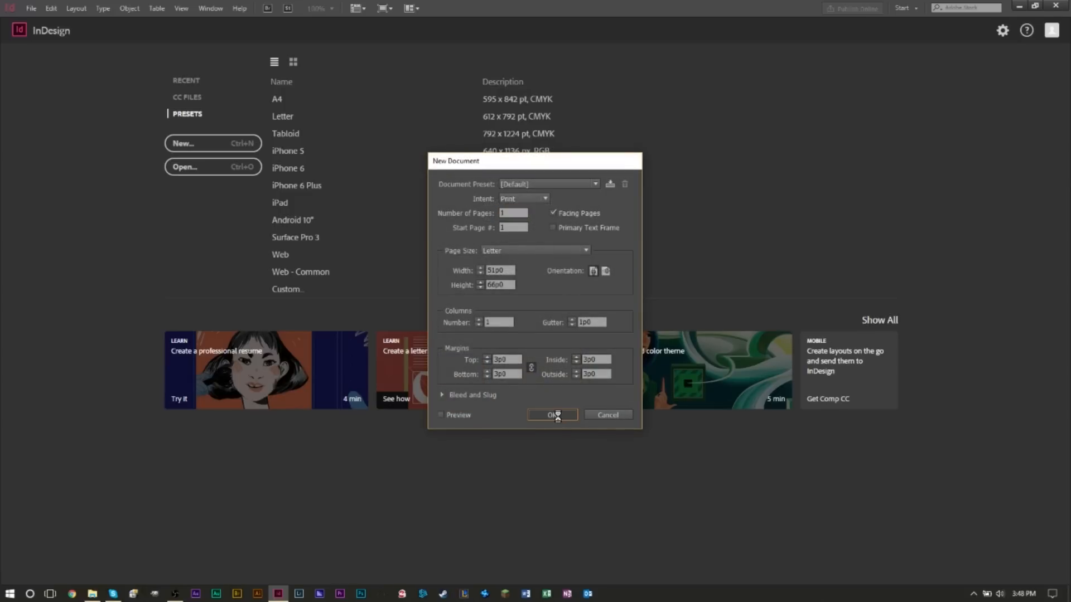
{"action": "left_click", "coordinate": [552, 415]}
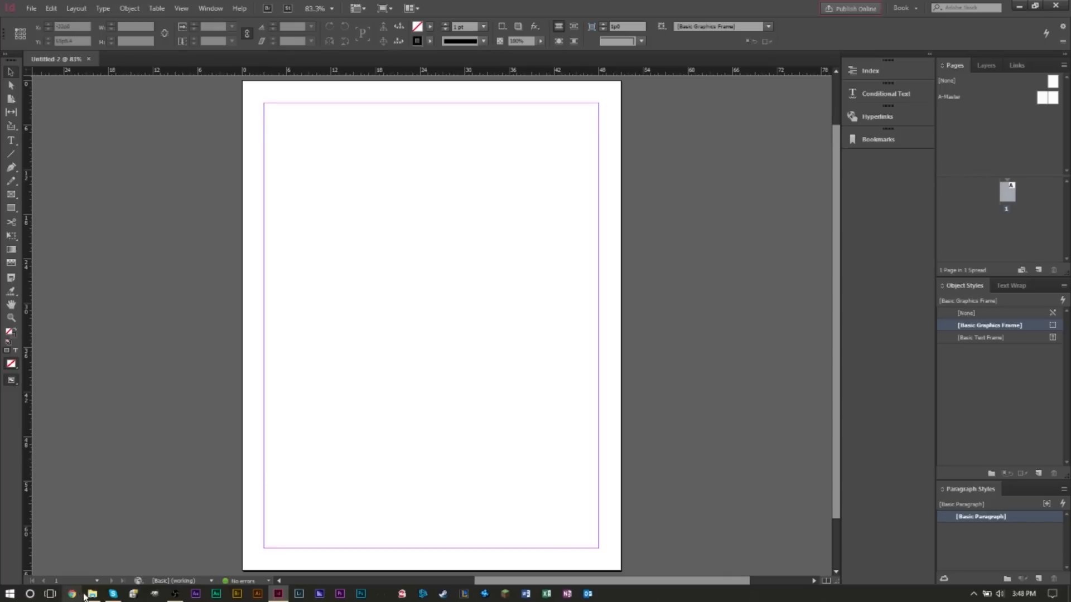
Step: Start File > Place to bring Spreadsheet.xlsx from the PRICING folder onto the page
{"action": "left_click", "coordinate": [91, 593]}
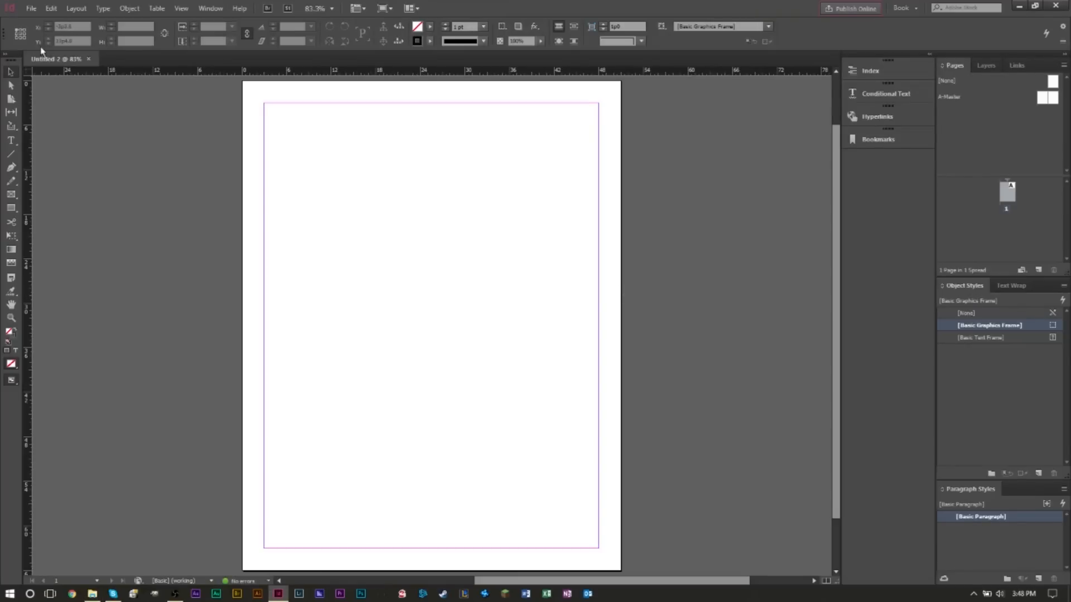
{"action": "left_click", "coordinate": [31, 8]}
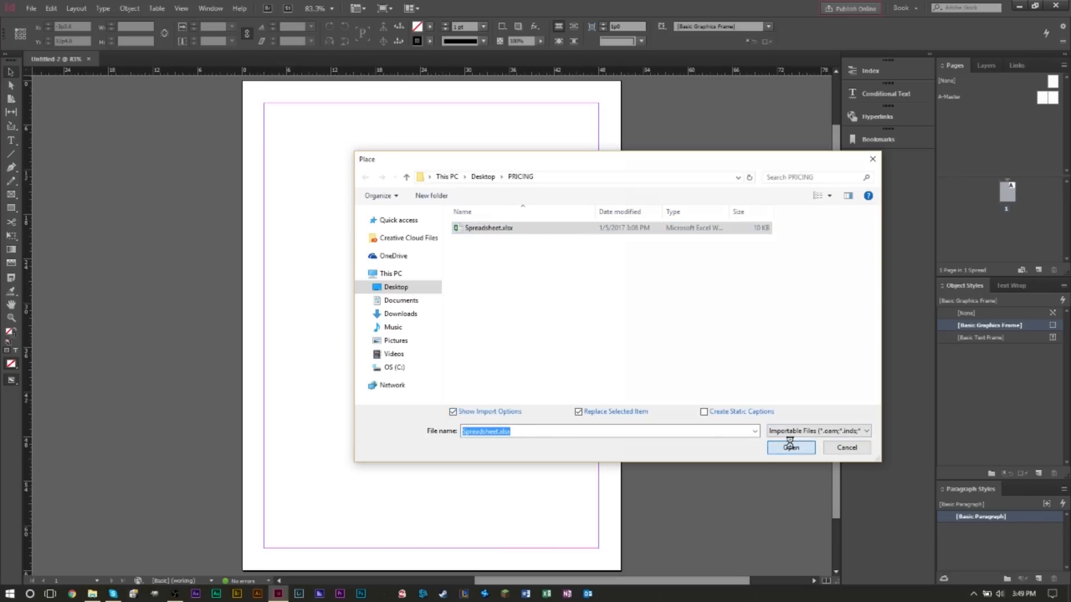
Step: Import Spreadsheet.xlsx and move the Excel Import Options dialog to the right of the page
{"action": "left_click", "coordinate": [790, 447]}
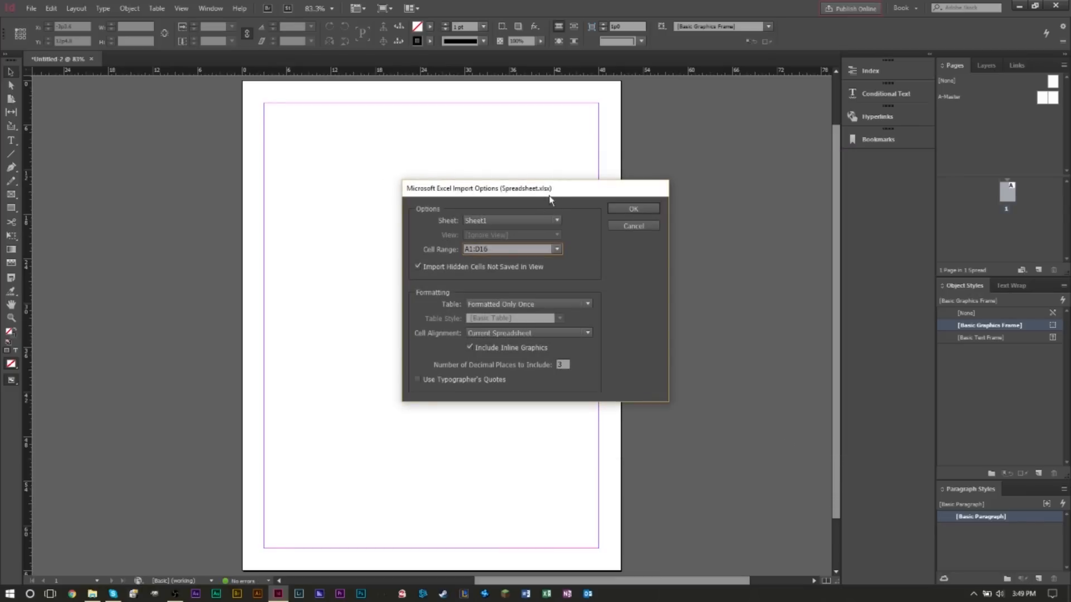
{"action": "left_click_drag", "start_coordinate": [479, 187], "coordinate": [628, 169]}
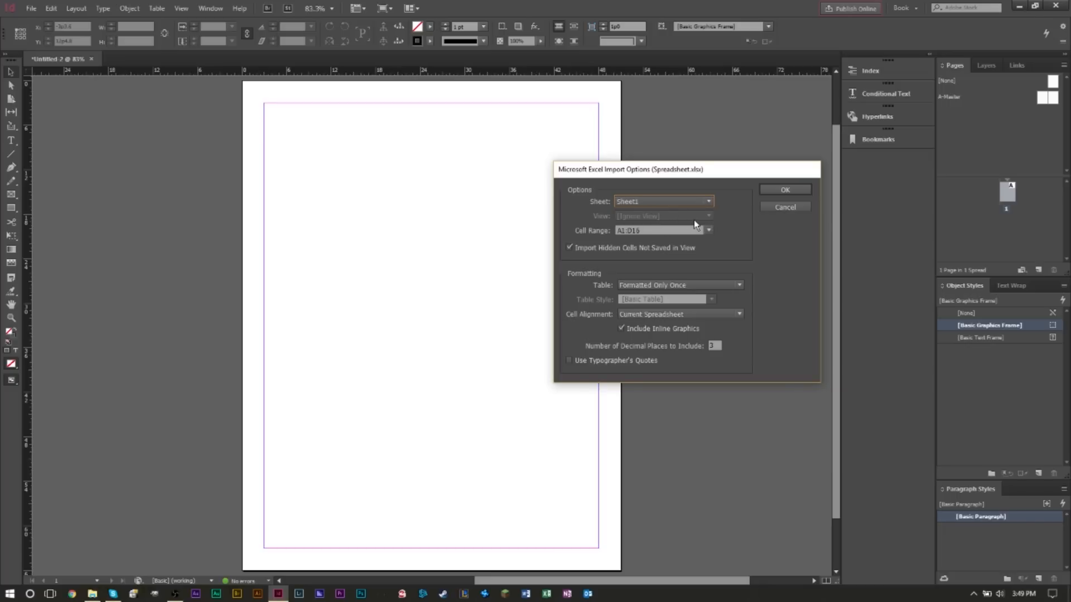
{"action": "mouse_move", "coordinate": [660, 220]}
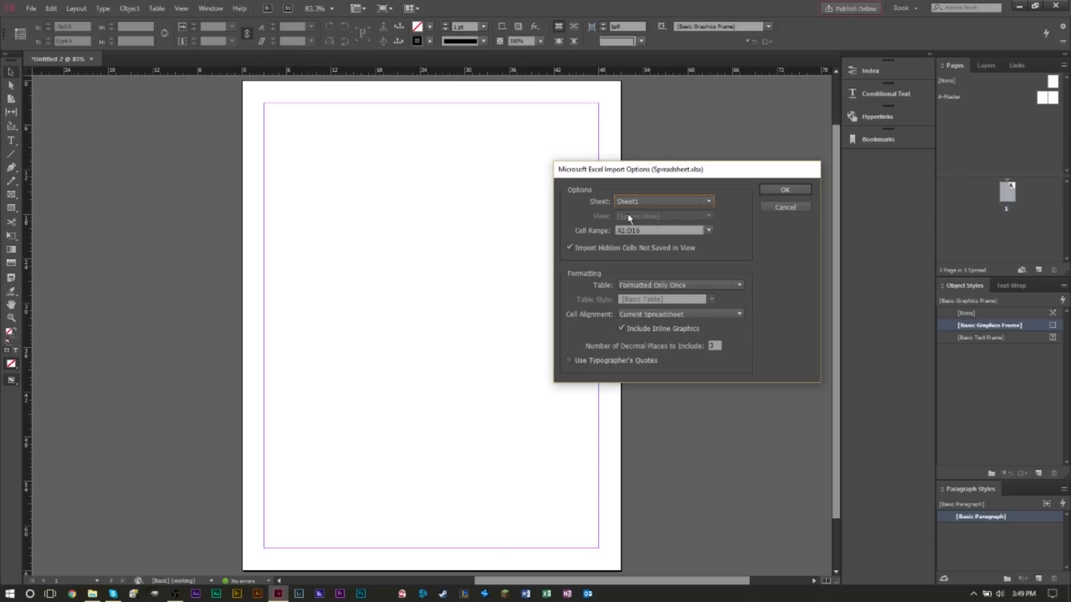
{"action": "mouse_move", "coordinate": [635, 241]}
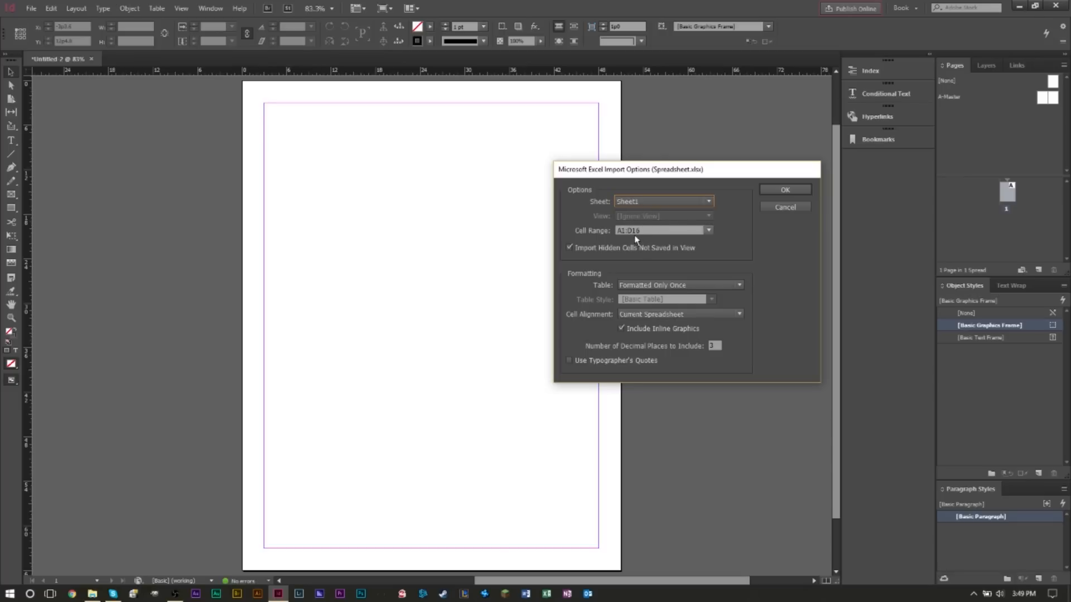
{"action": "mouse_move", "coordinate": [677, 233]}
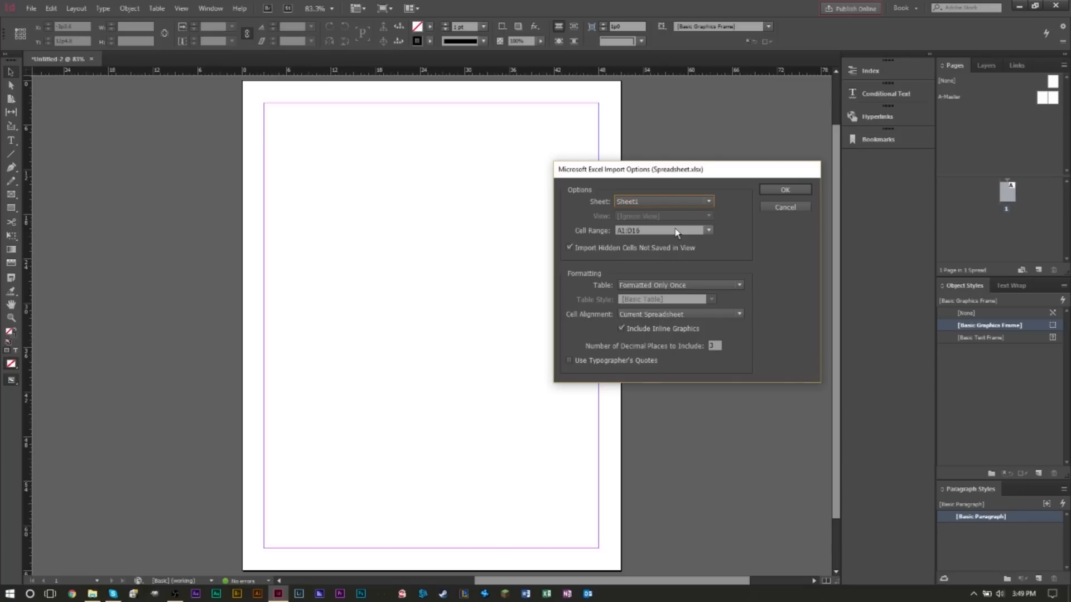
{"action": "mouse_move", "coordinate": [649, 235]}
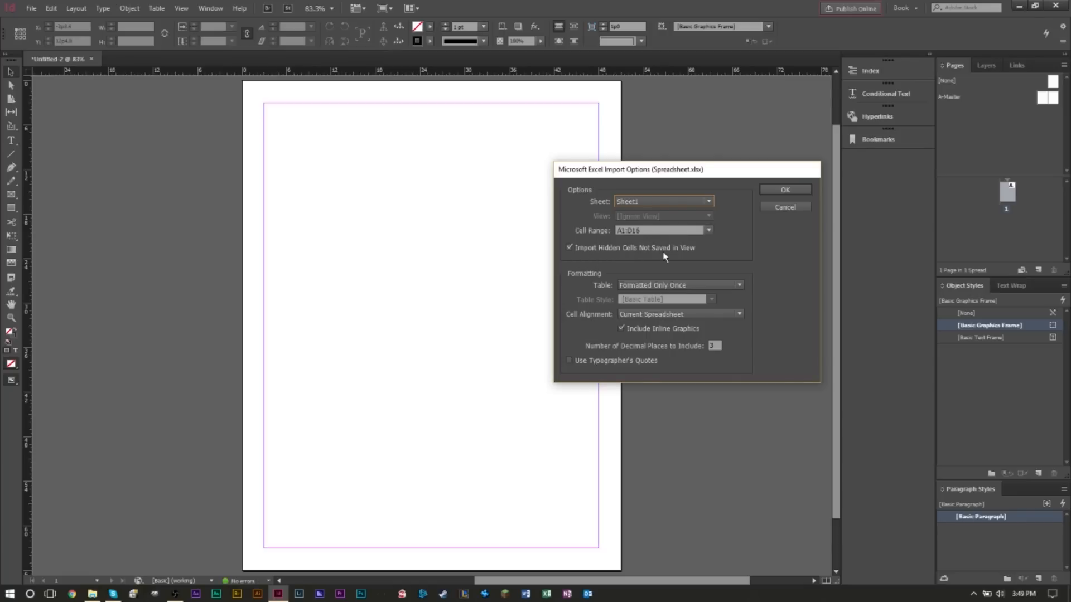
{"action": "mouse_move", "coordinate": [723, 253]}
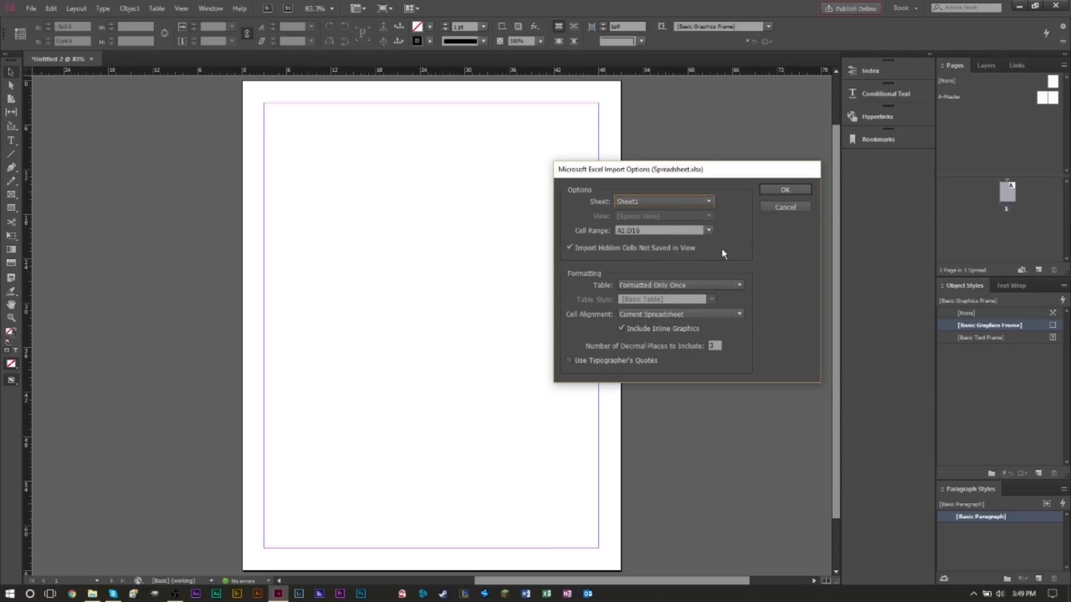
{"action": "mouse_move", "coordinate": [575, 249]}
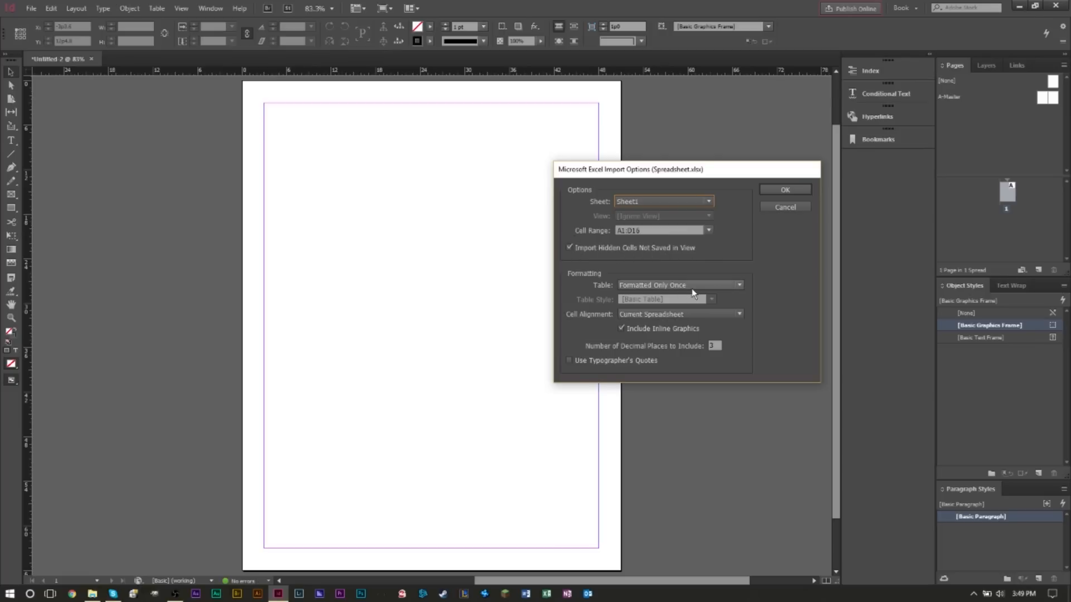
Step: Show the Formatting > Table choices for the Excel import
{"action": "left_click", "coordinate": [739, 284]}
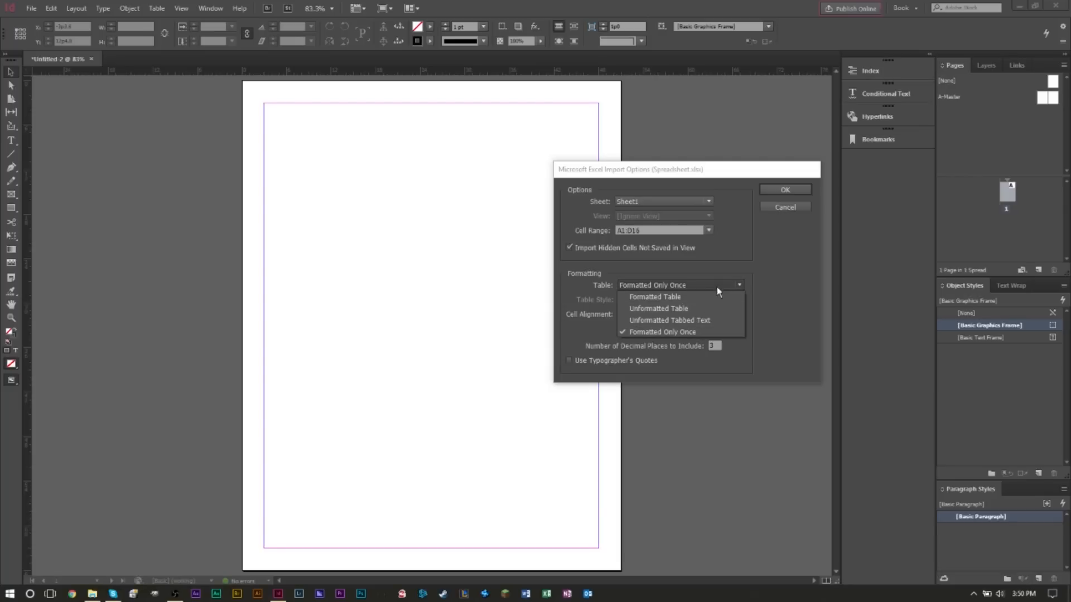
{"action": "mouse_move", "coordinate": [707, 312]}
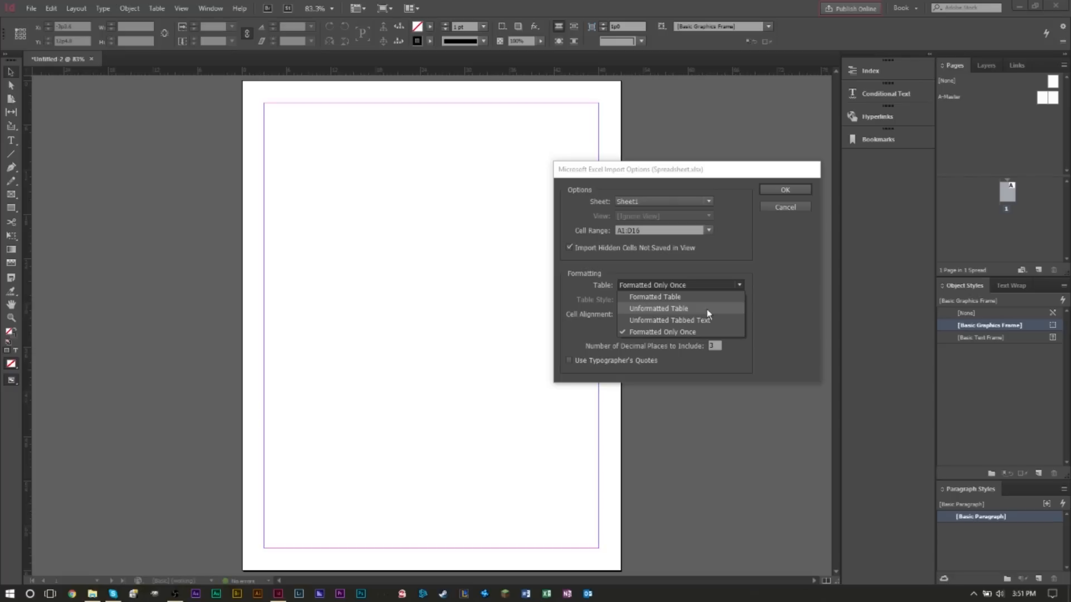
{"action": "mouse_move", "coordinate": [709, 320]}
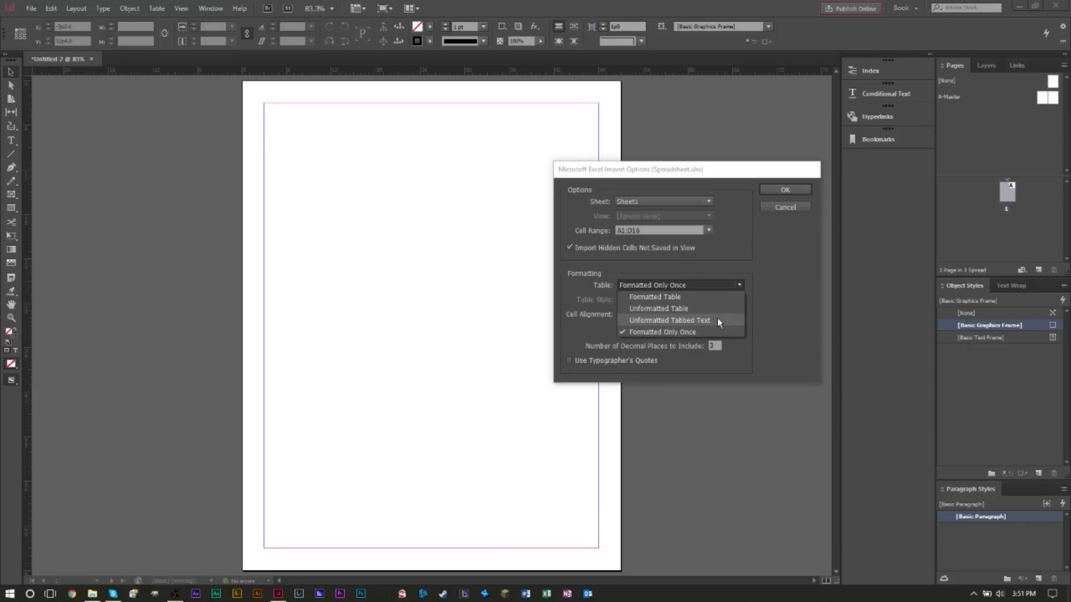
{"action": "mouse_move", "coordinate": [714, 336]}
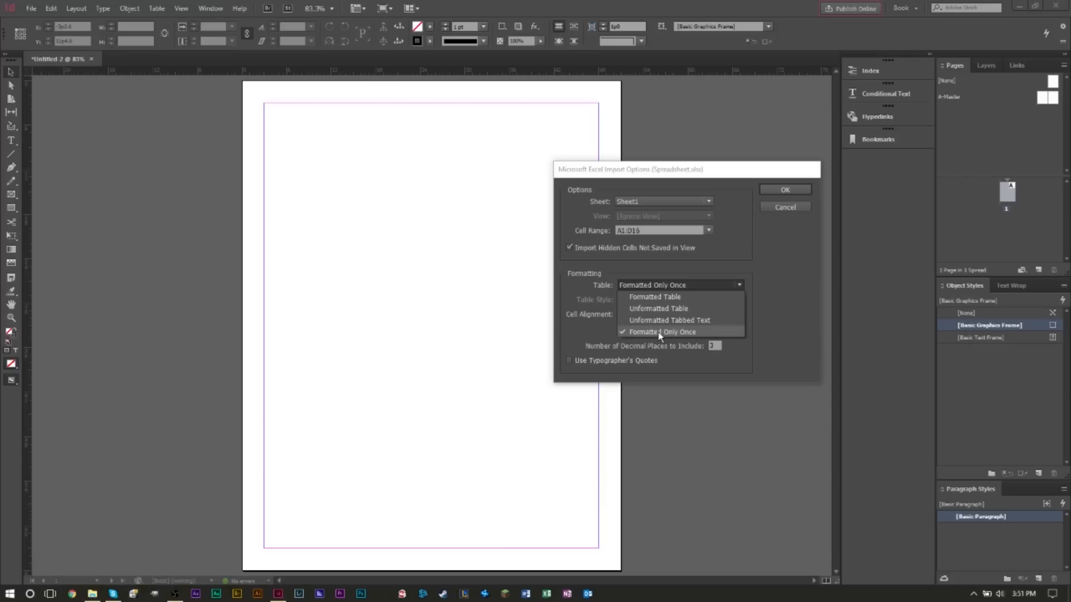
Step: Keep Formatted Only Once for Sheet1 range A1:D16 and accept the Excel import options
{"action": "left_click", "coordinate": [661, 331]}
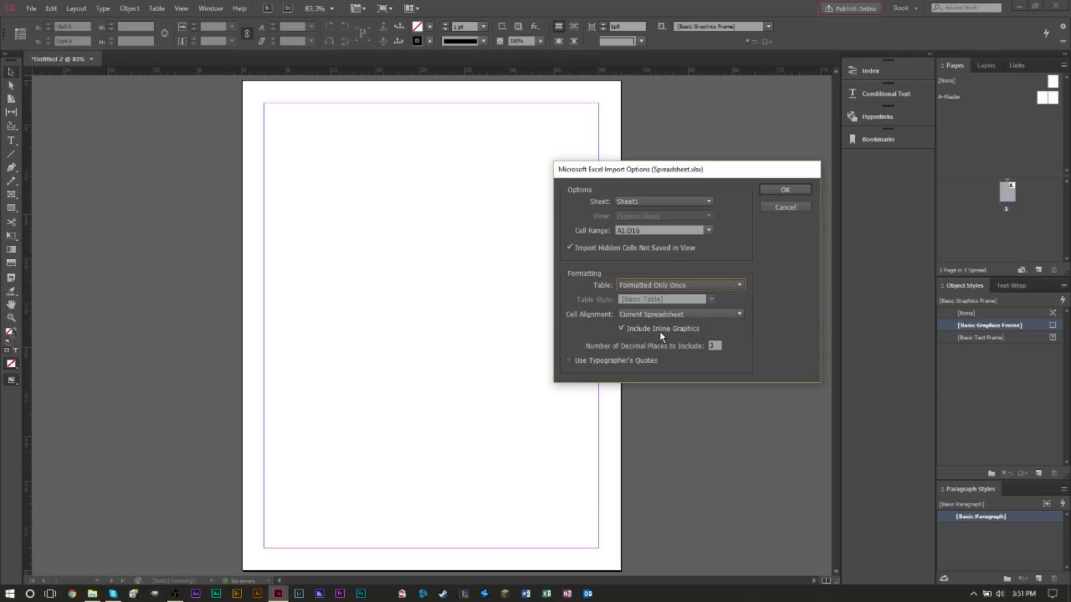
{"action": "mouse_move", "coordinate": [671, 330]}
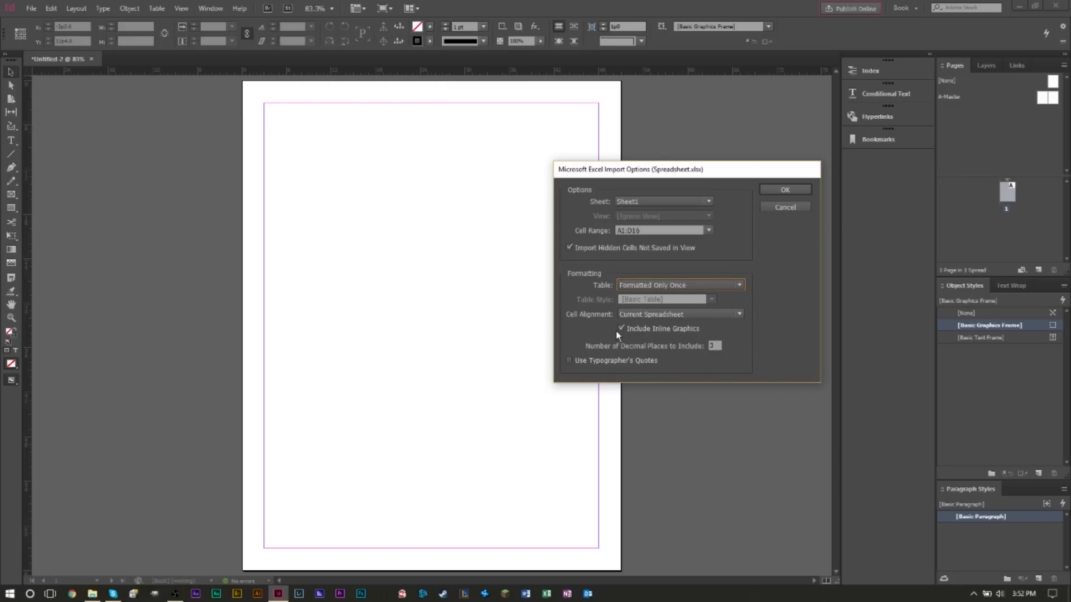
{"action": "mouse_move", "coordinate": [679, 333]}
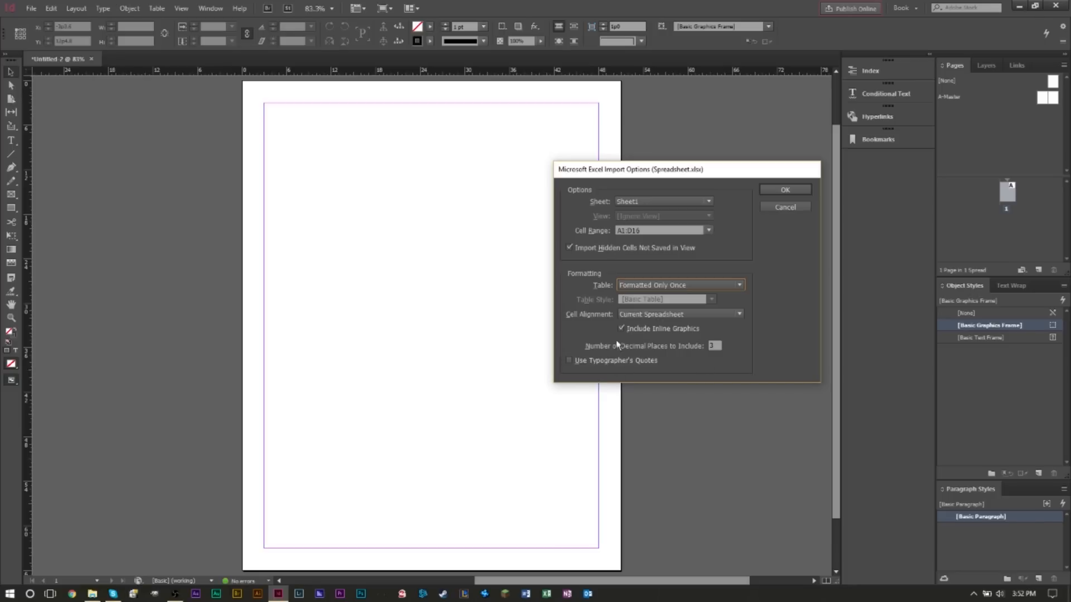
{"action": "left_click", "coordinate": [785, 190]}
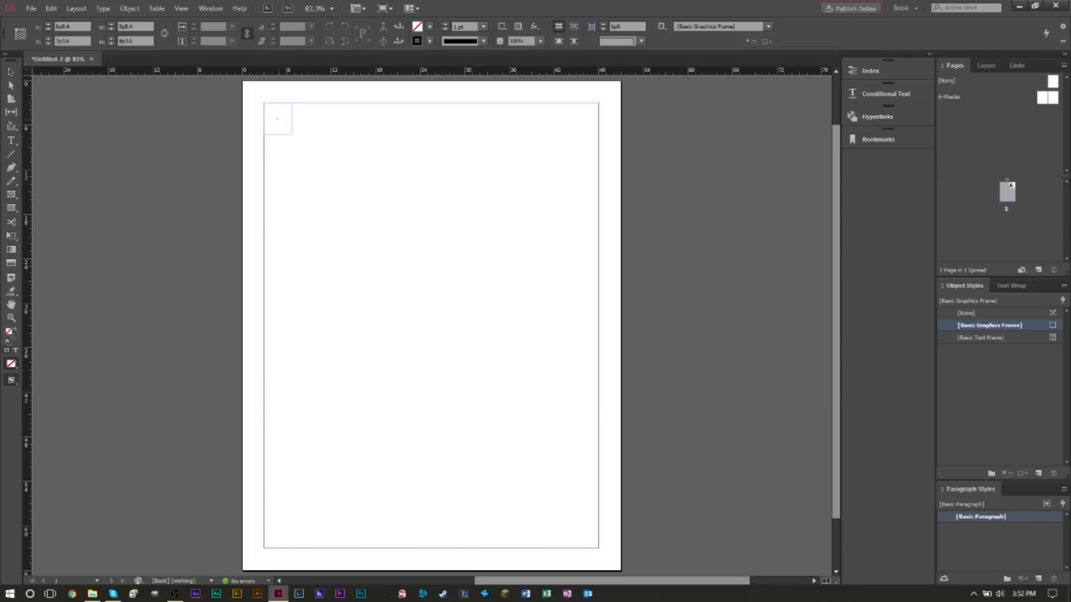
Step: Drag out the SKU/Name/Release/Price table frame at the page top and enter the table for editing
{"action": "left_click_drag", "start_coordinate": [287, 132], "coordinate": [600, 341]}
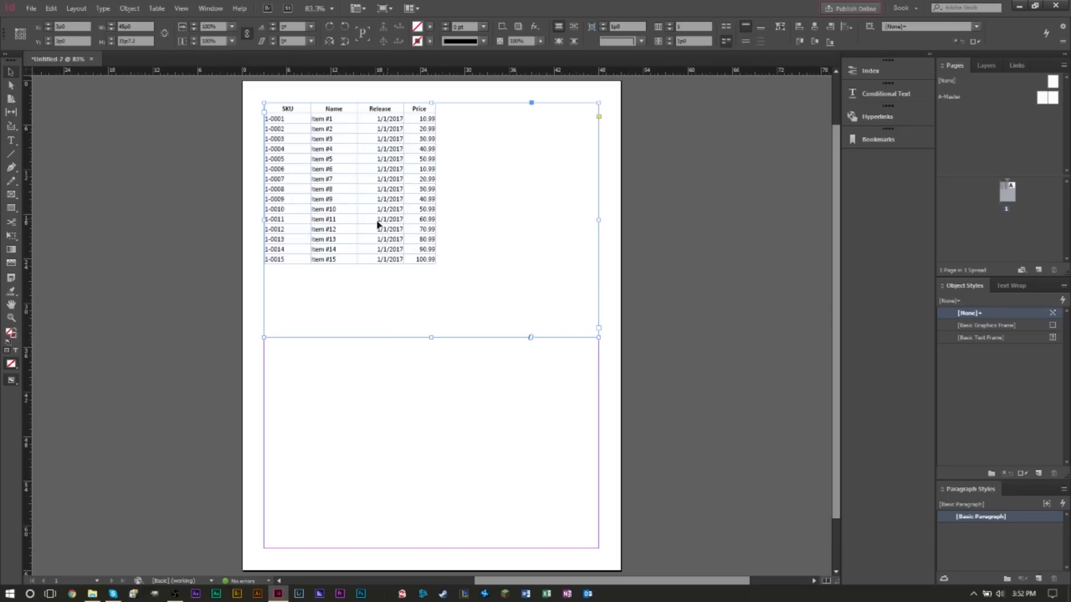
{"action": "scroll", "scroll_direction": "down", "scroll_amount": 3}
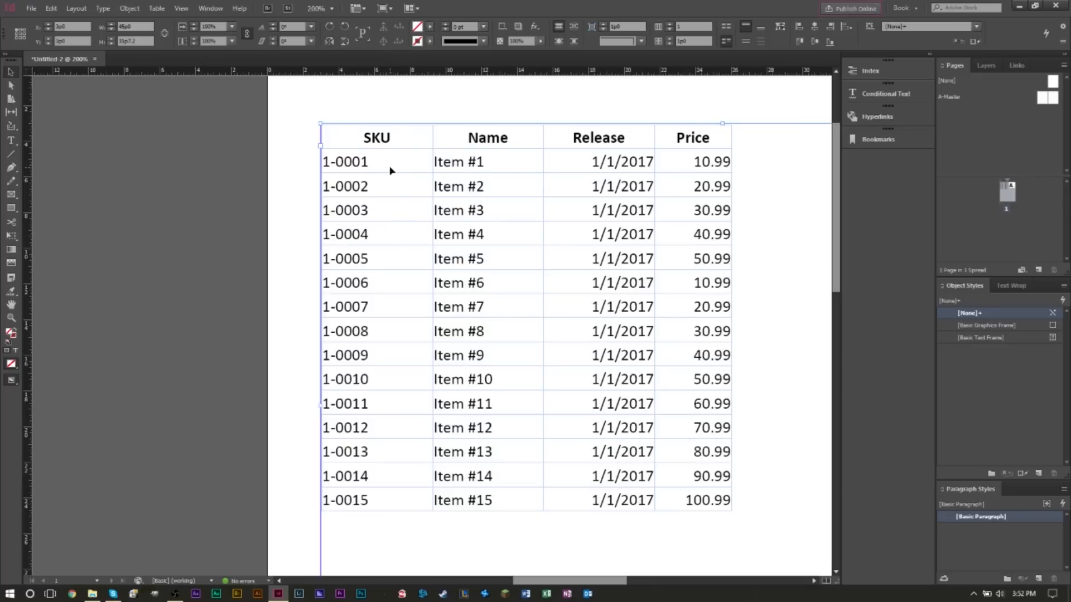
{"action": "double_click", "coordinate": [345, 161]}
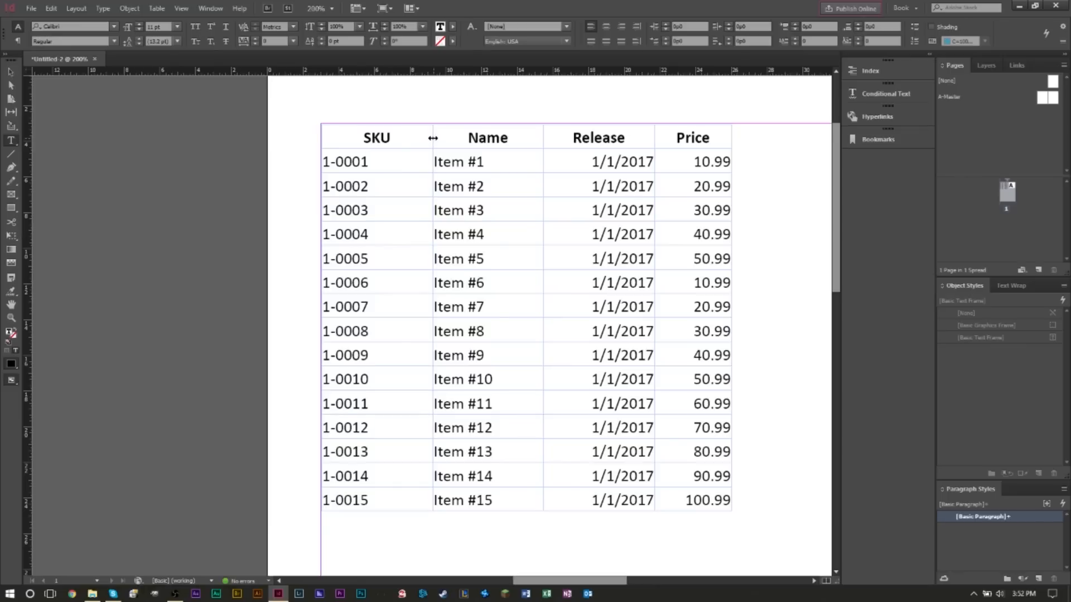
{"action": "mouse_move", "coordinate": [12, 140]}
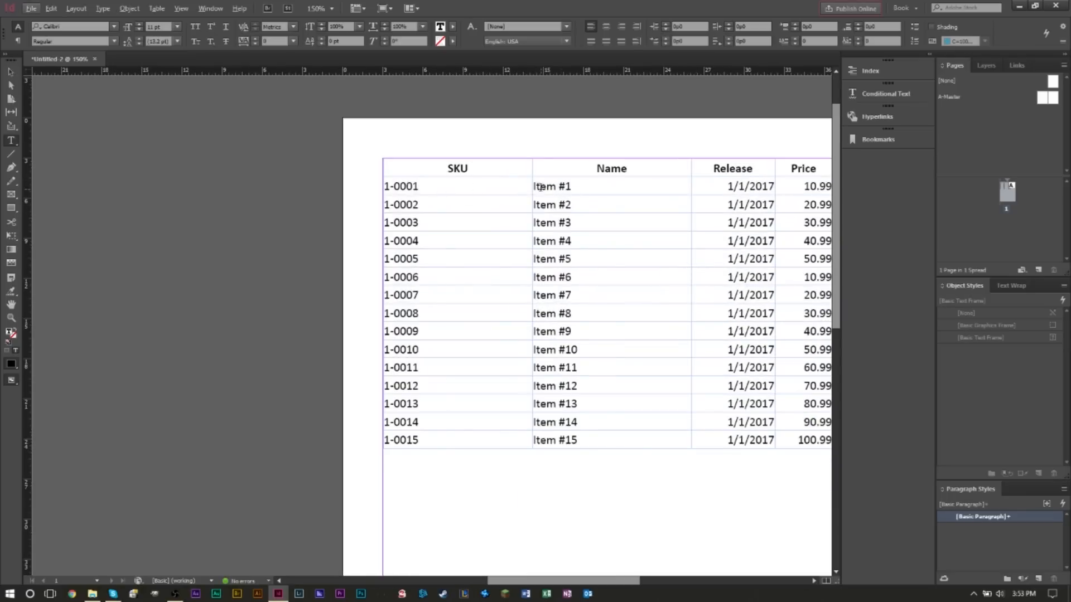
Step: Center the Name column entries, then select the SKU column cells
{"action": "left_click", "coordinate": [576, 441]}
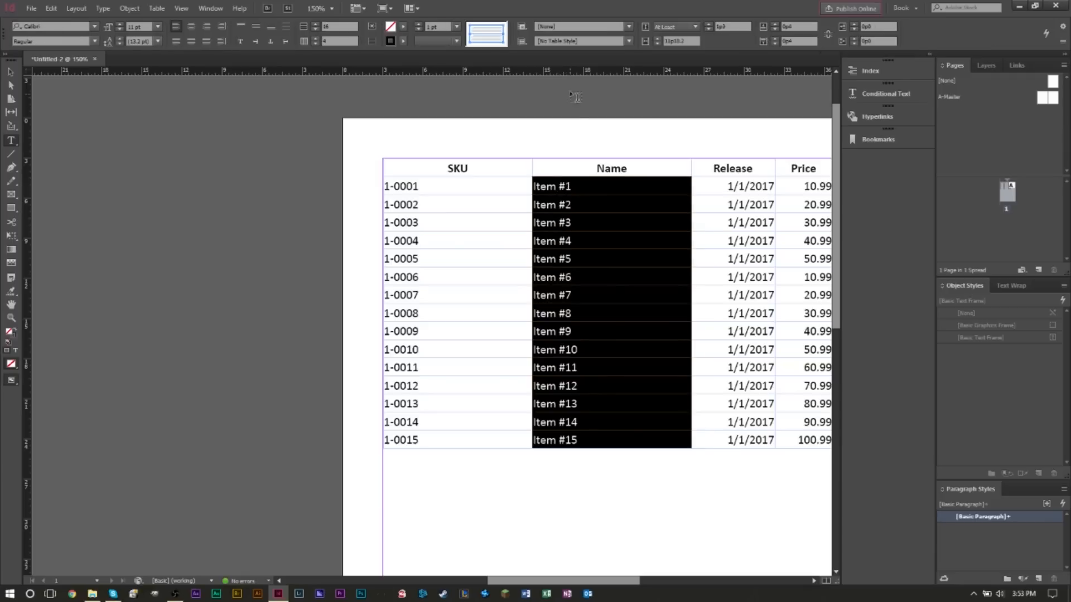
{"action": "left_click", "coordinate": [190, 27]}
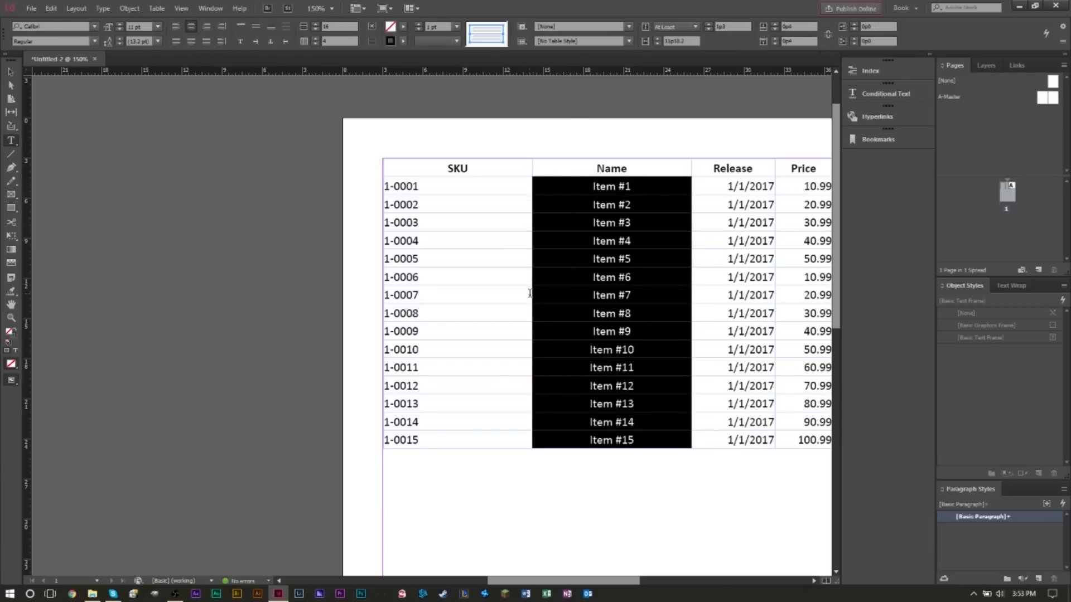
{"action": "left_click", "coordinate": [611, 312]}
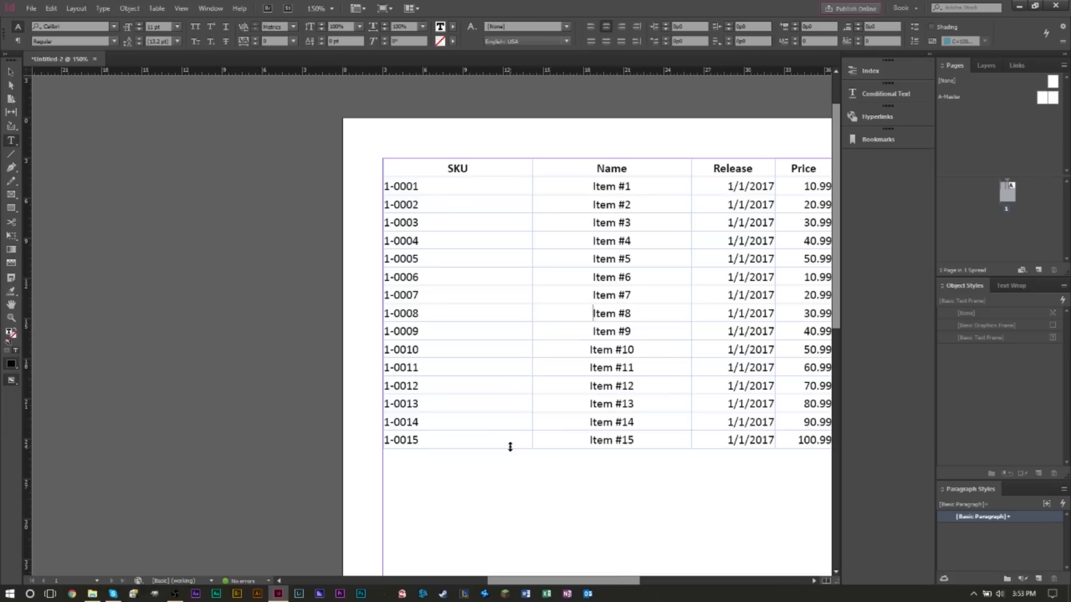
{"action": "mouse_move", "coordinate": [473, 445]}
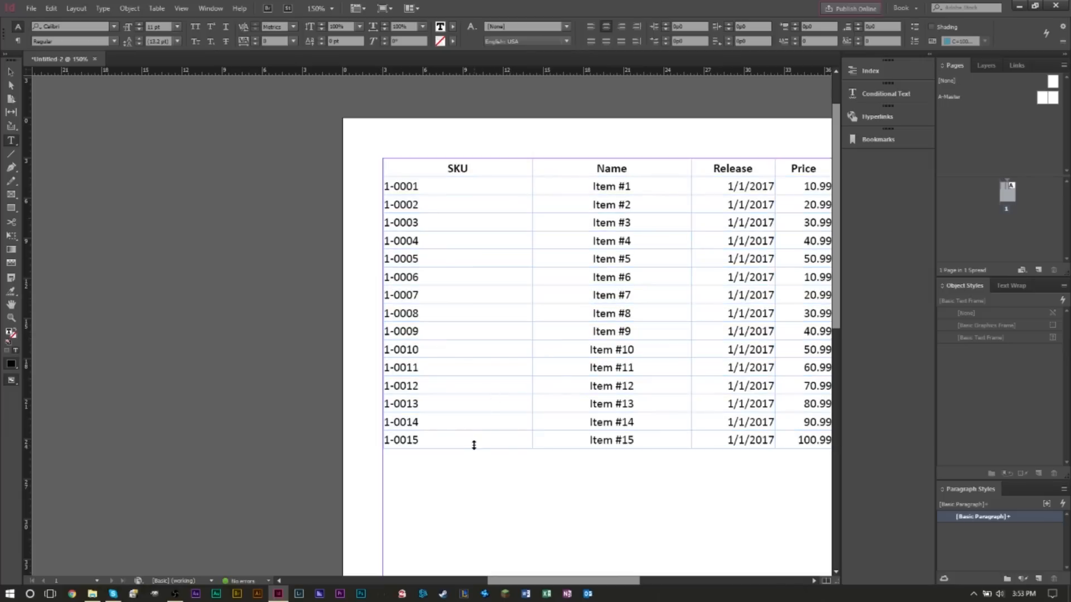
{"action": "left_click", "coordinate": [418, 439]}
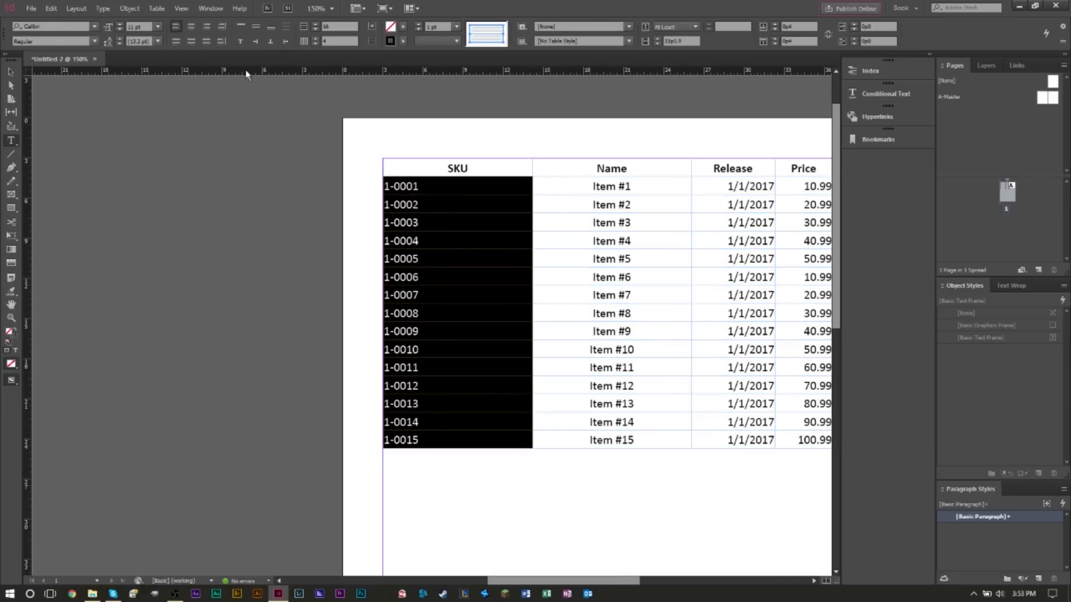
Step: Center the SKU codes and recolour them via the fill Color Picker so the cells look blank
{"action": "left_click", "coordinate": [190, 26]}
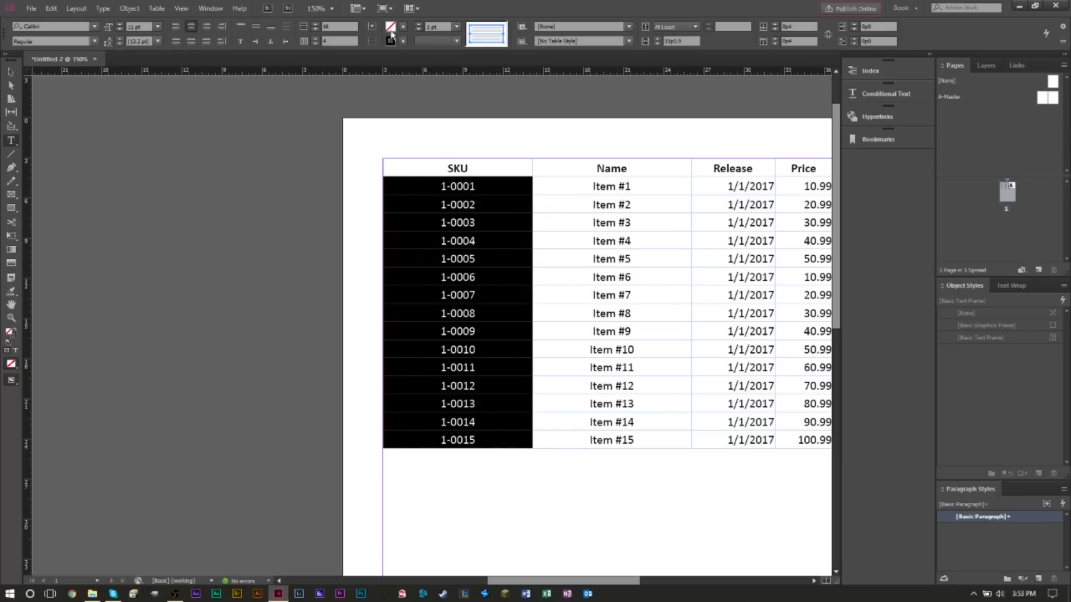
{"action": "left_click", "coordinate": [392, 33]}
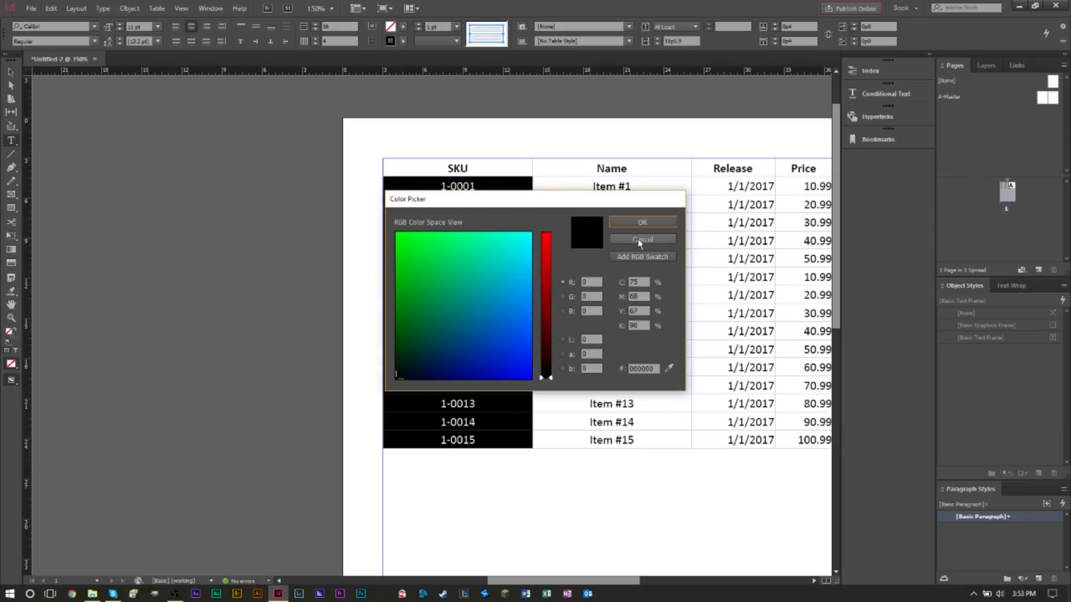
{"action": "left_click", "coordinate": [640, 239]}
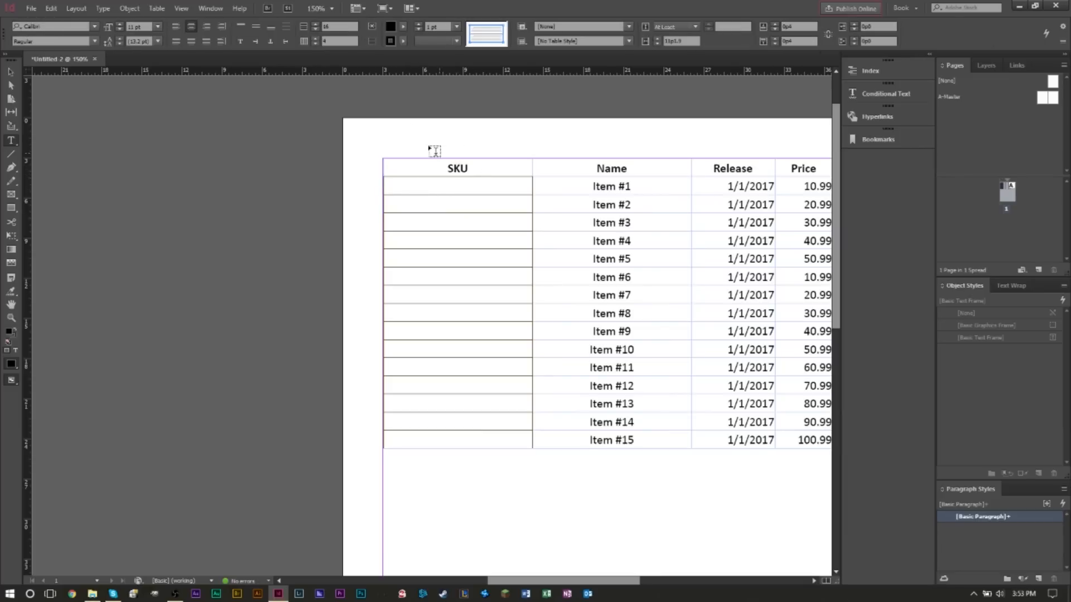
Step: Show the Swatches panel and target the fill to give the SKU cells a black background
{"action": "left_click", "coordinate": [209, 7]}
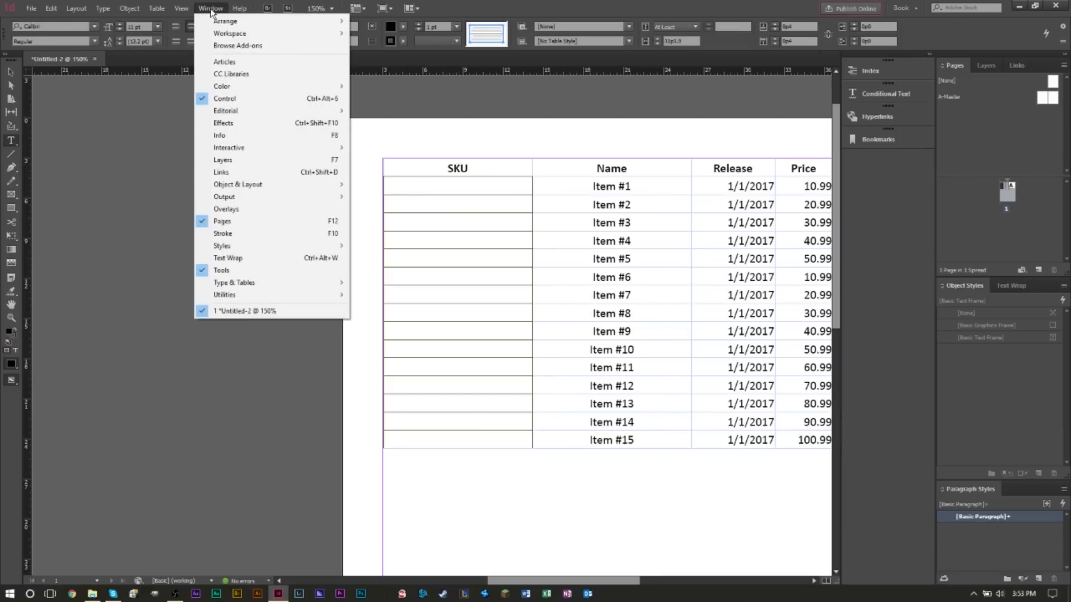
{"action": "mouse_move", "coordinate": [221, 86]}
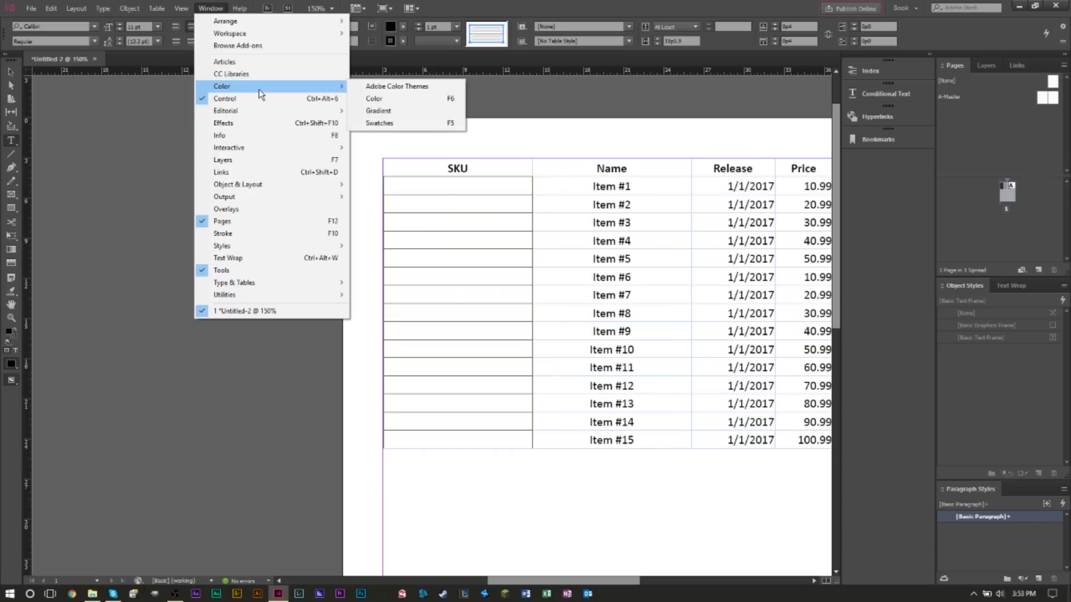
{"action": "mouse_move", "coordinate": [410, 122]}
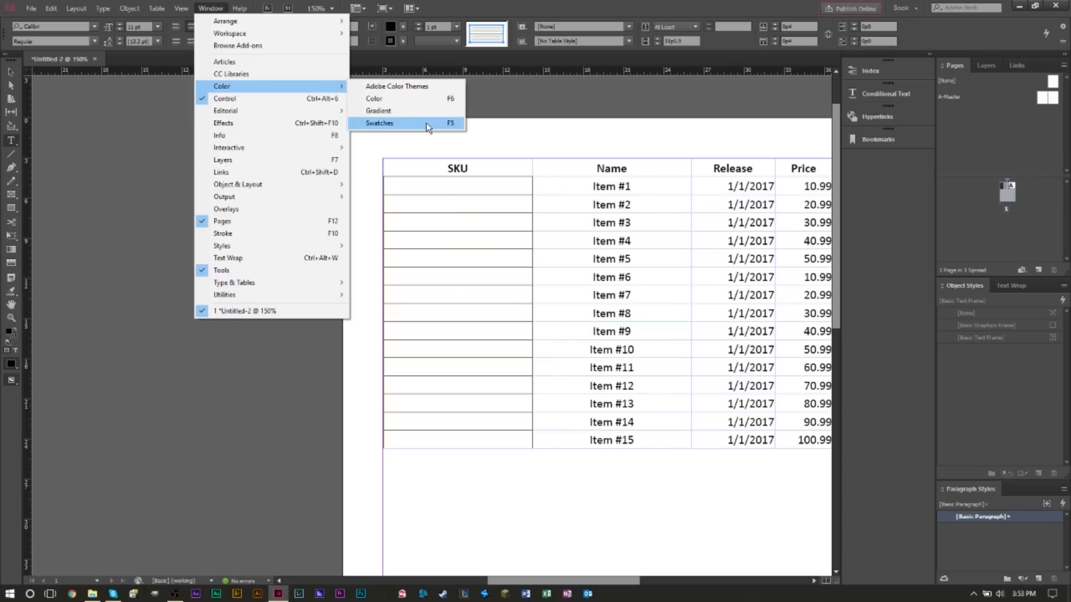
{"action": "left_click", "coordinate": [381, 122]}
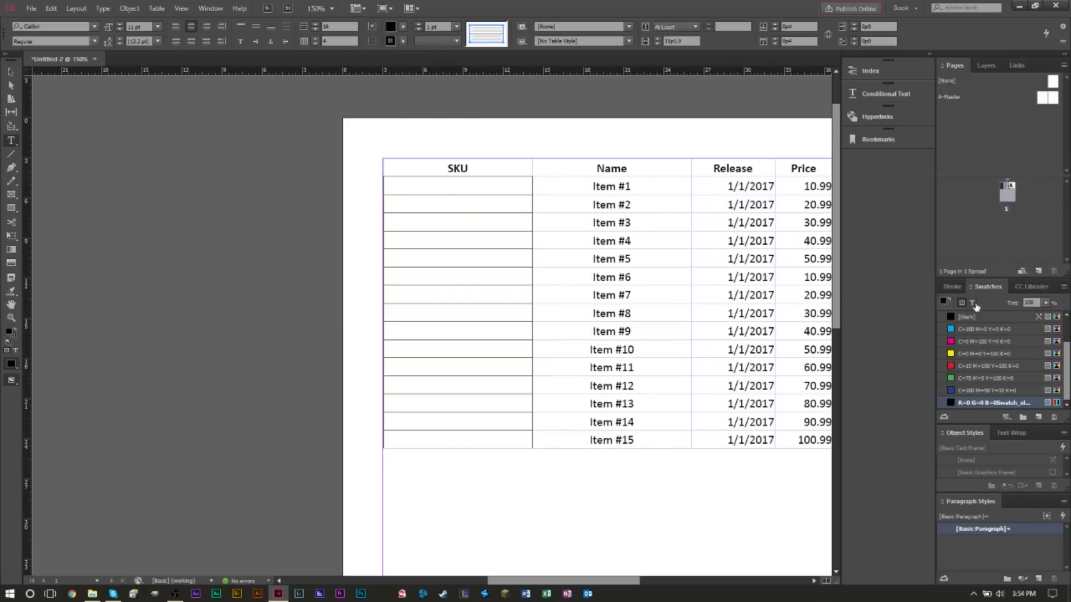
{"action": "left_click", "coordinate": [945, 302]}
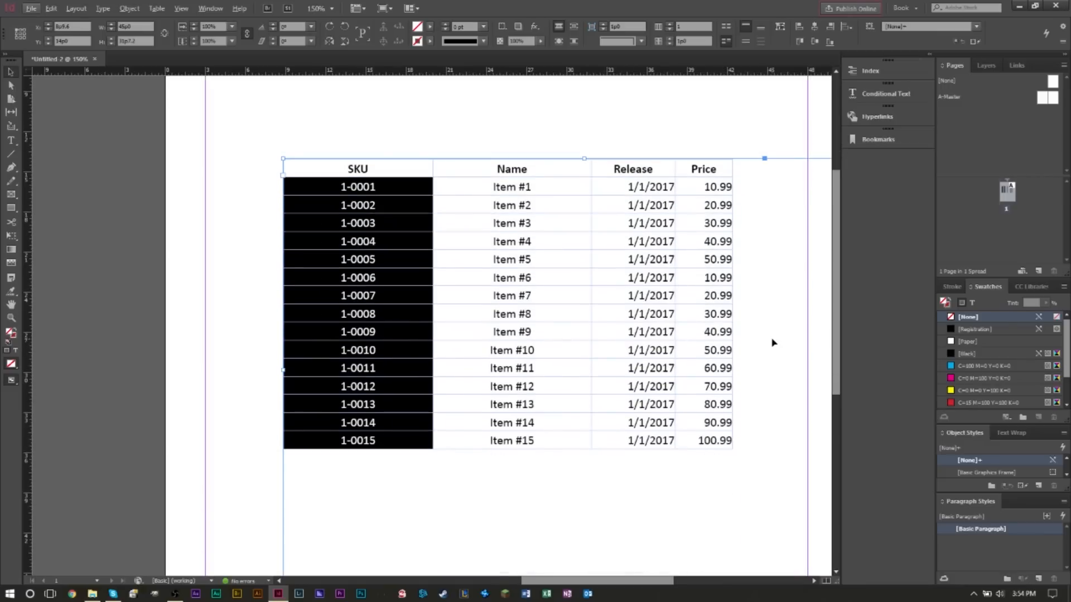
{"action": "mouse_move", "coordinate": [772, 340]}
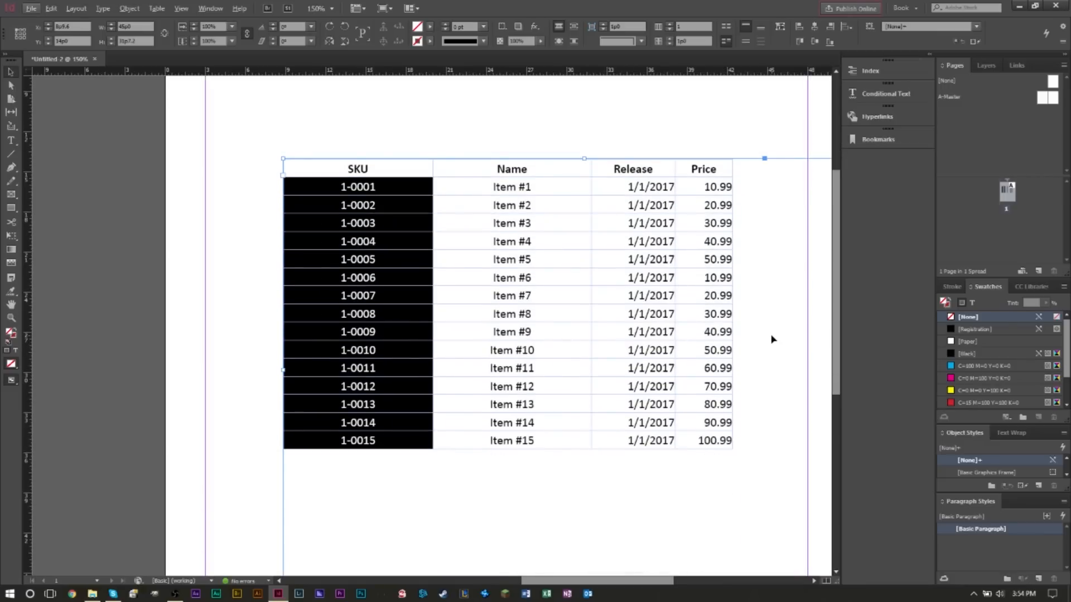